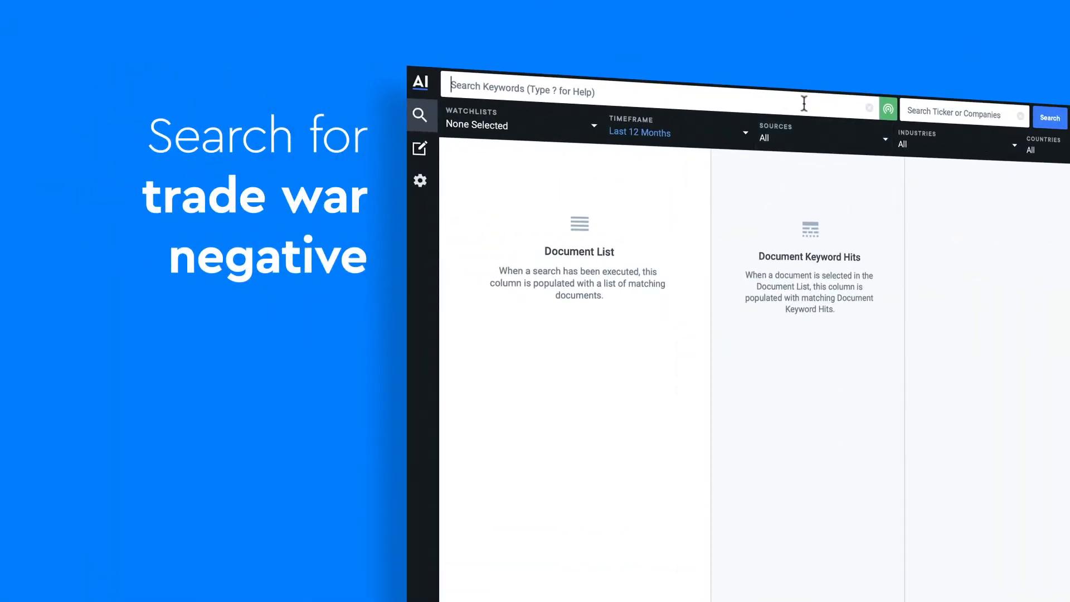
- Search 'trade war negative' with Company Presentations added alongside Event Transcripts as sources
text(trade war negative)
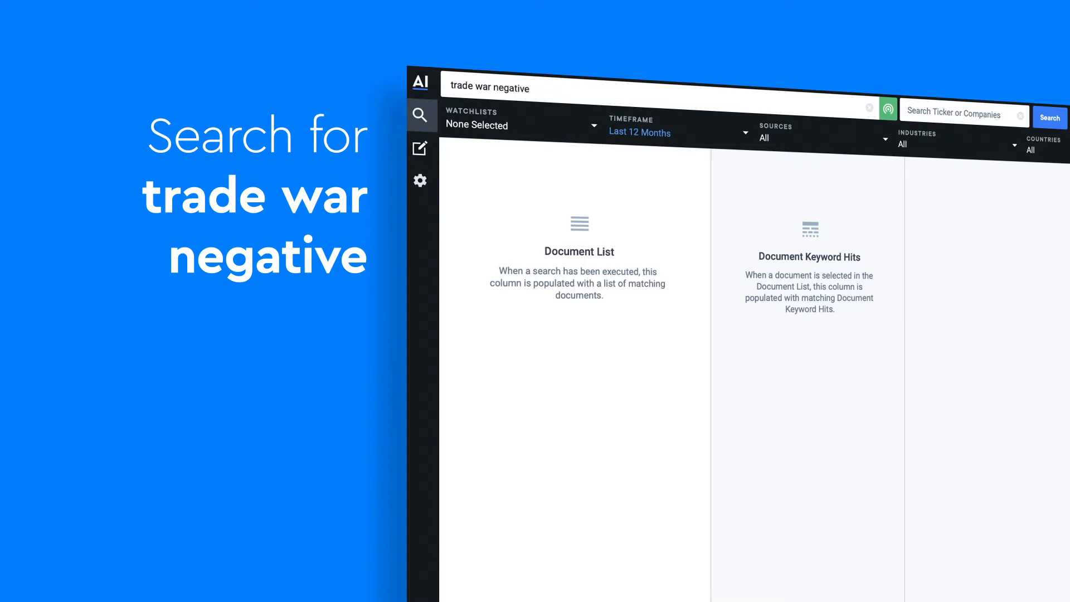
click(775, 138)
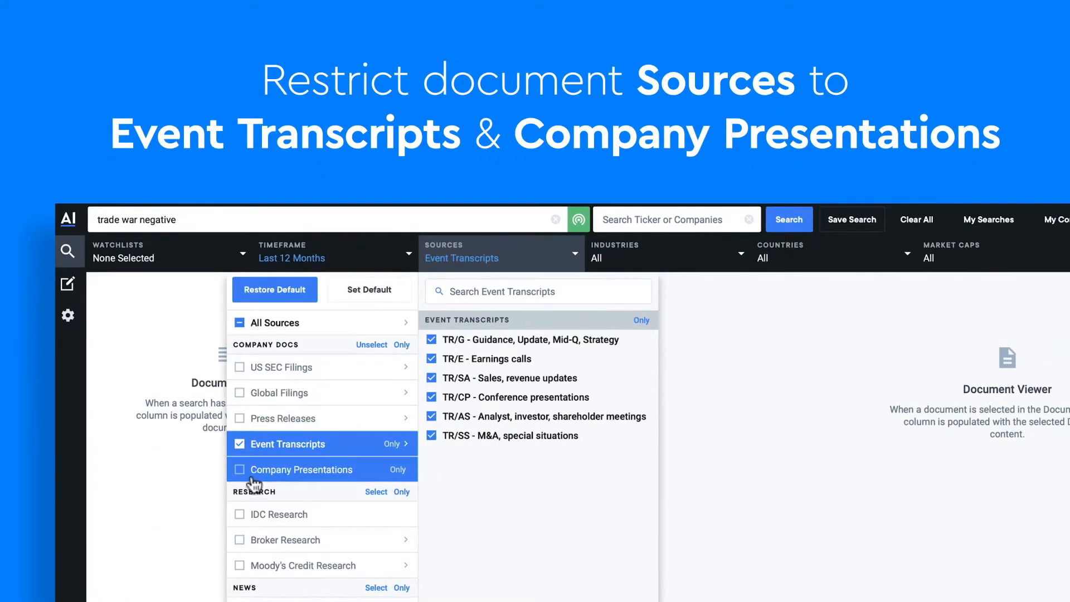
click(239, 469)
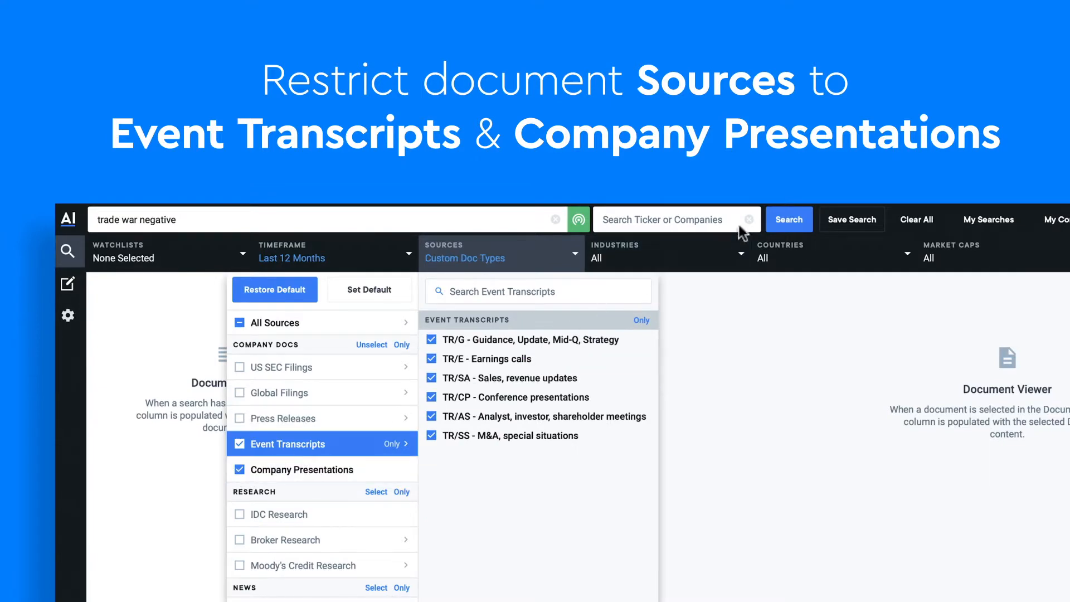
click(788, 220)
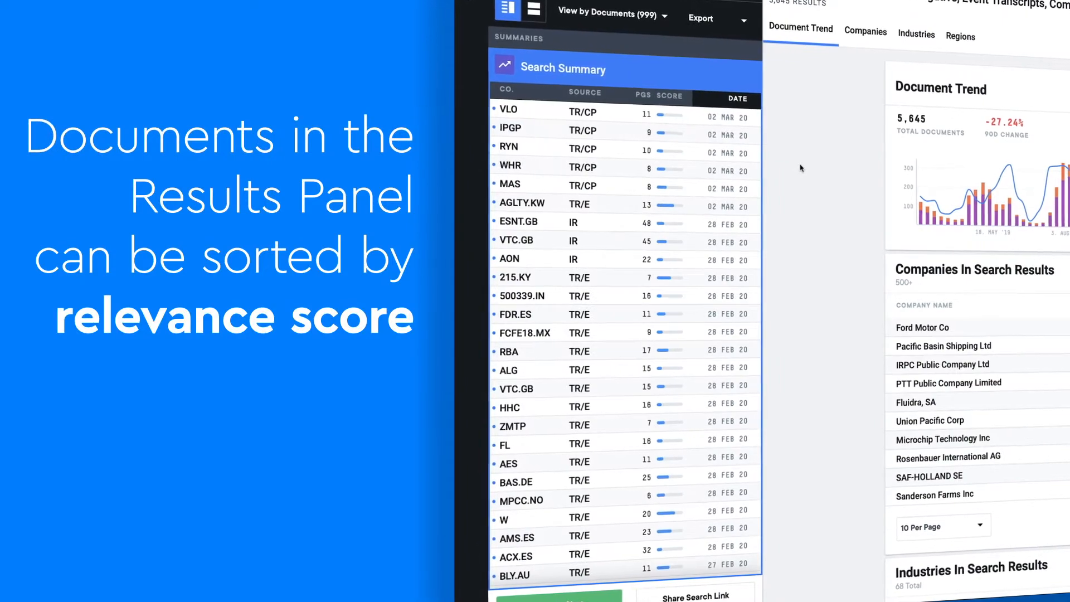
- Sort the result documents by the SCORE relevance column
click(674, 90)
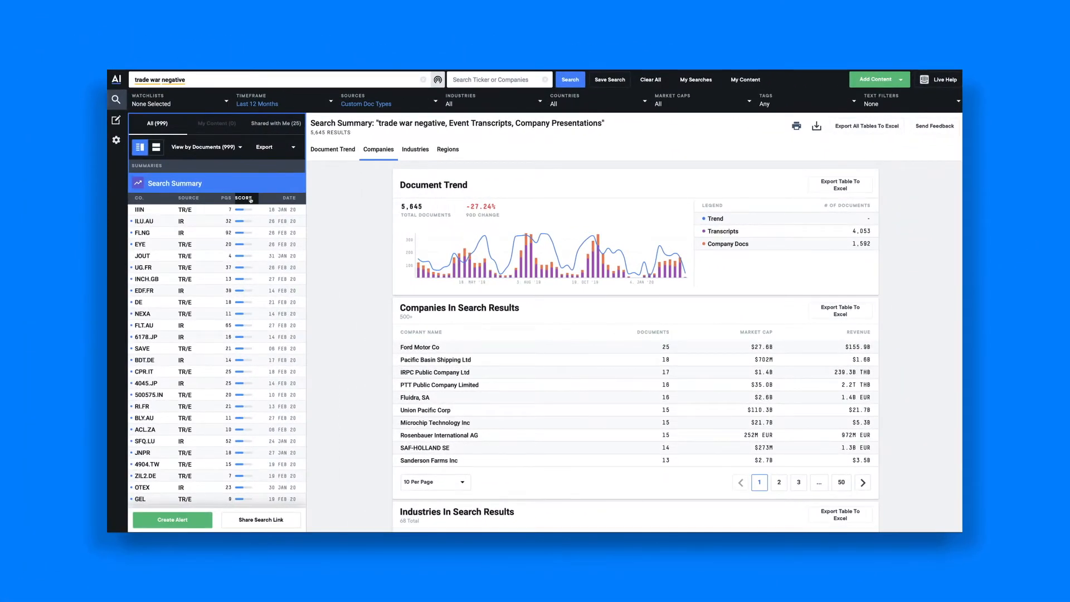
click(143, 208)
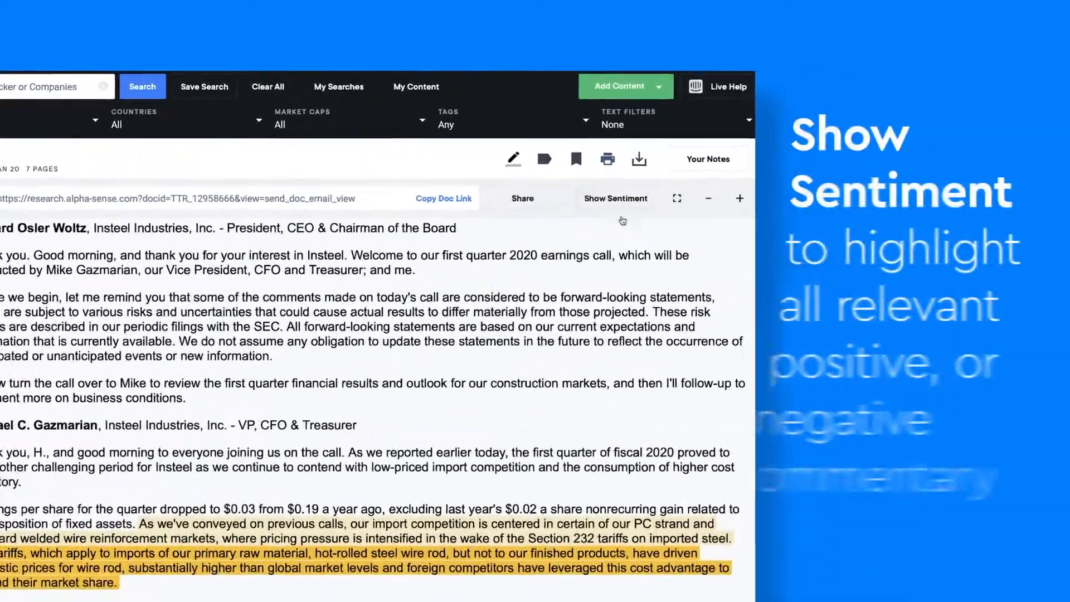
- Turn on Show Sentiment in the Insteel Industries earnings call transcript
click(614, 198)
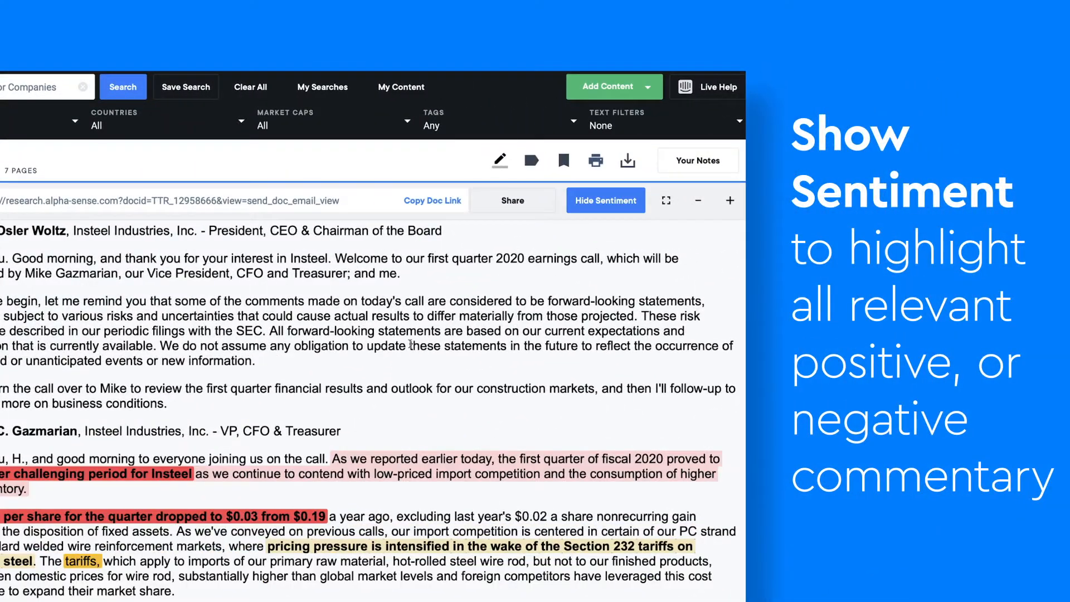